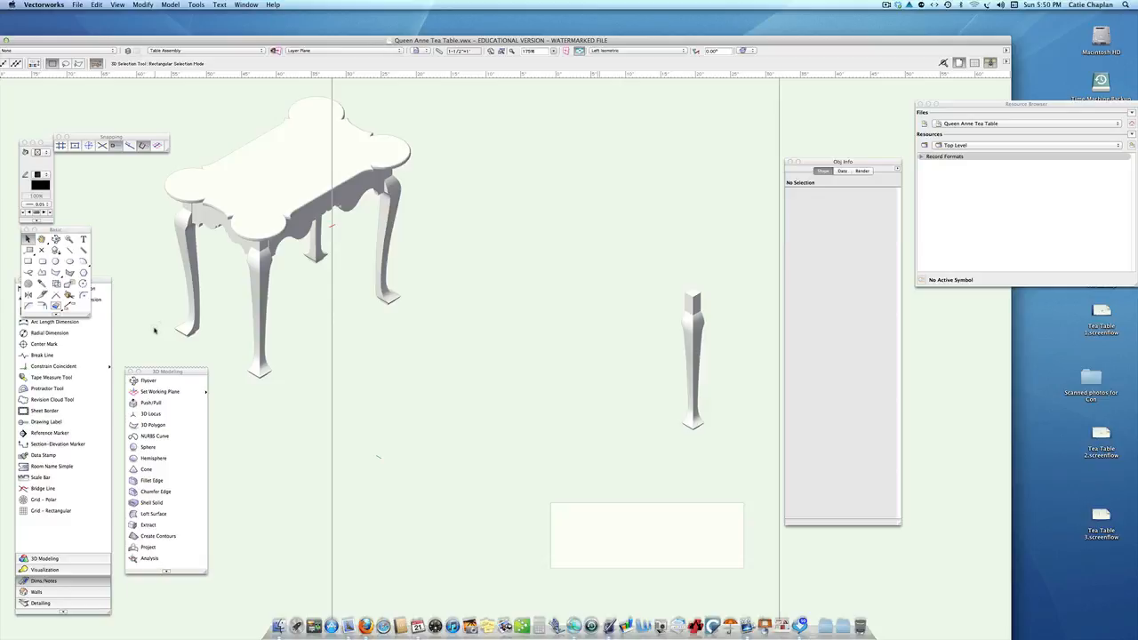
mouse_move(226, 261)
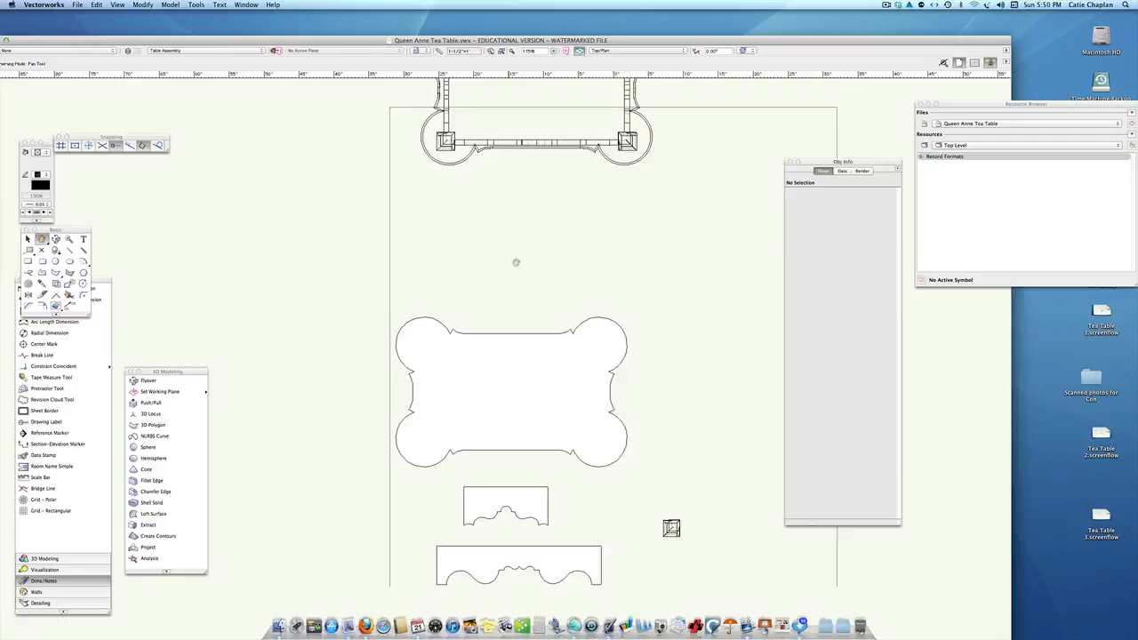
In Top/Plan, select the scalloped tabletop polyline and both apron polylines.
left_click(516, 400)
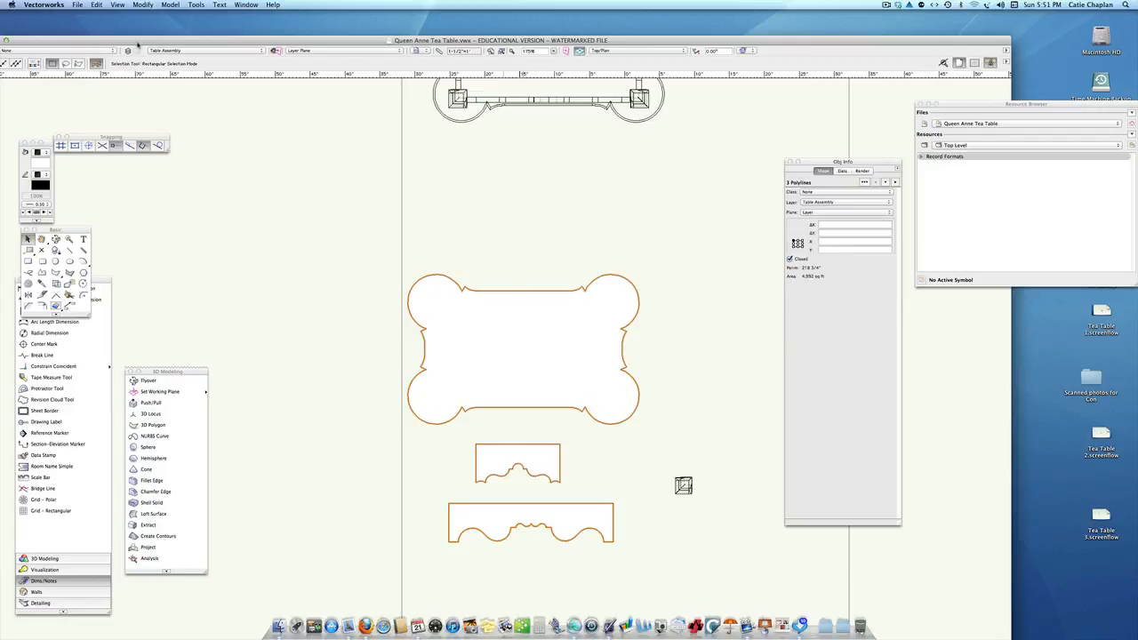
Extrude the tabletop and two apron polylines to a 3/4-inch thickness.
left_click(167, 5)
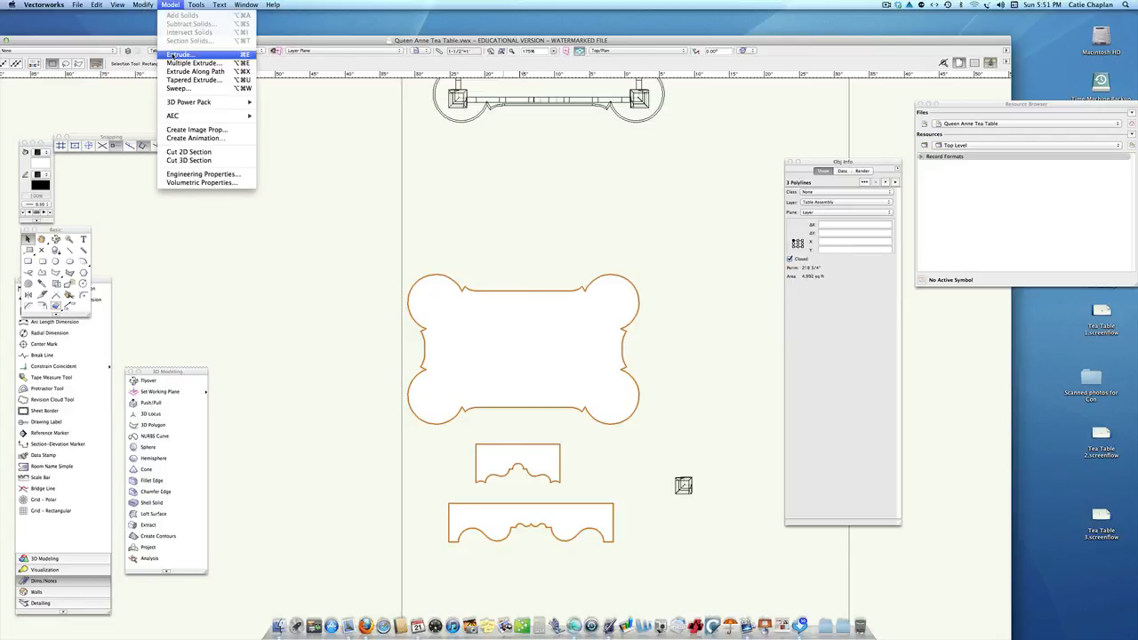
left_click(191, 59)
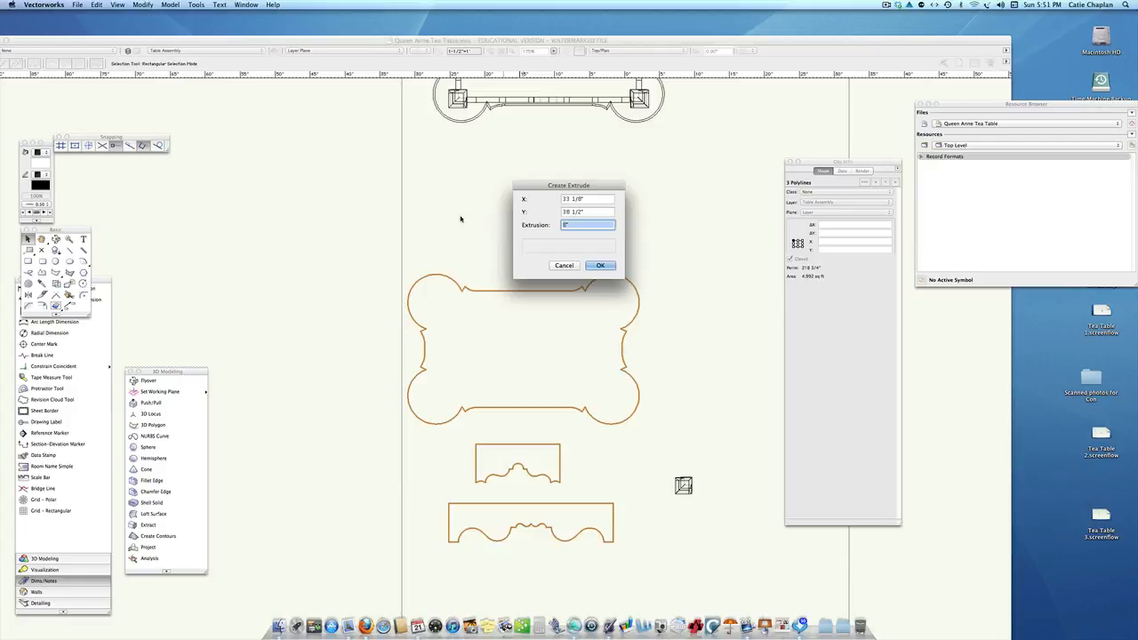
type("3/4")
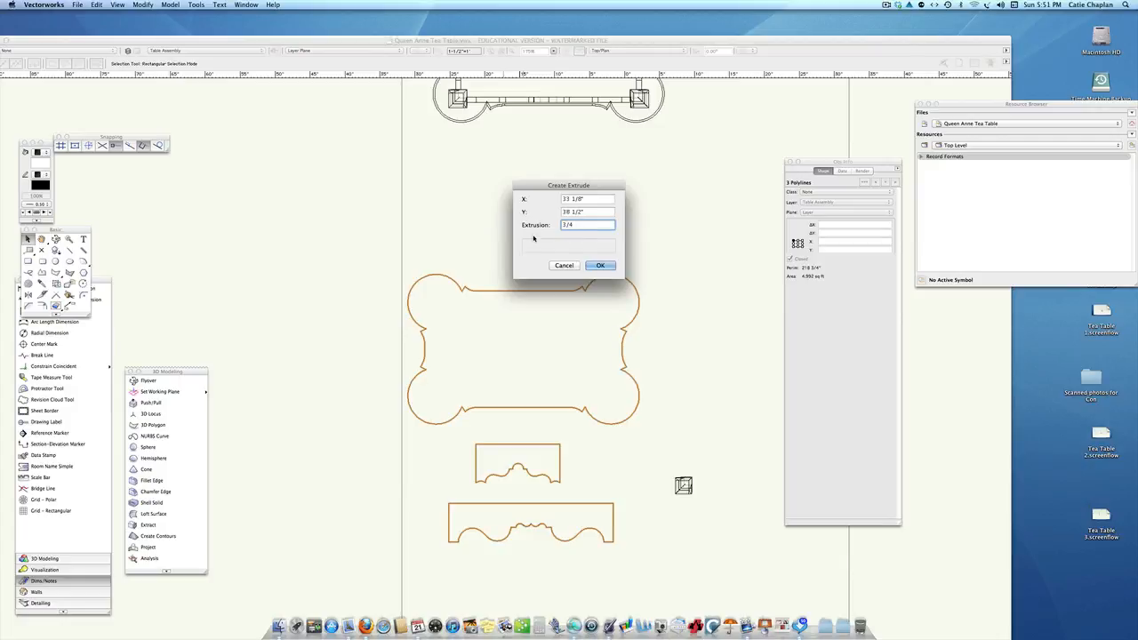
left_click(599, 265)
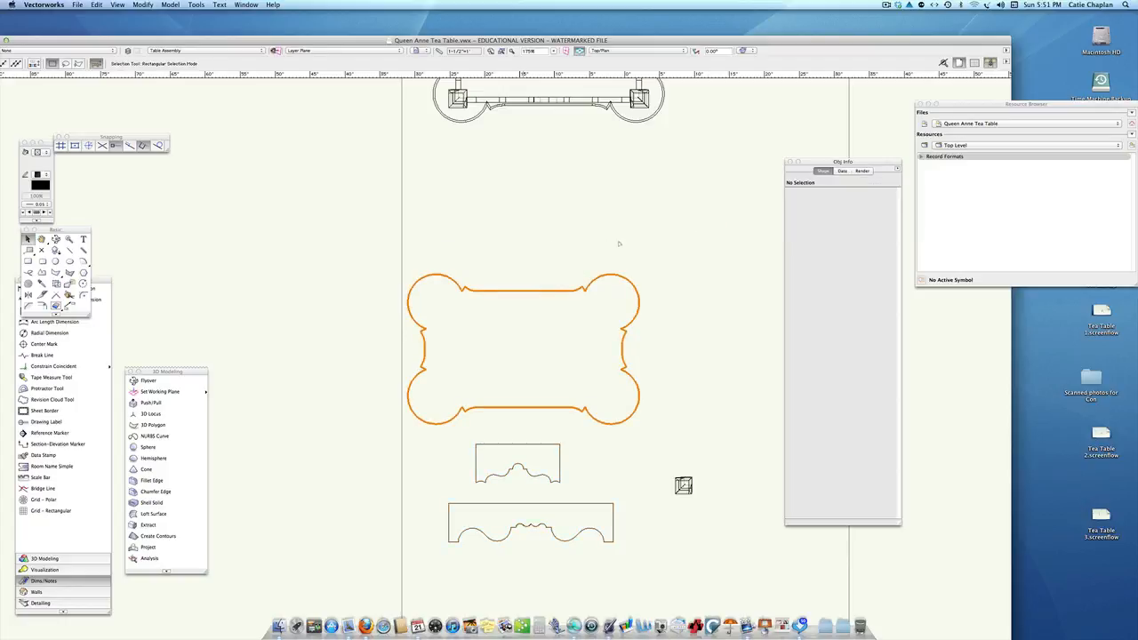
left_click(516, 463)
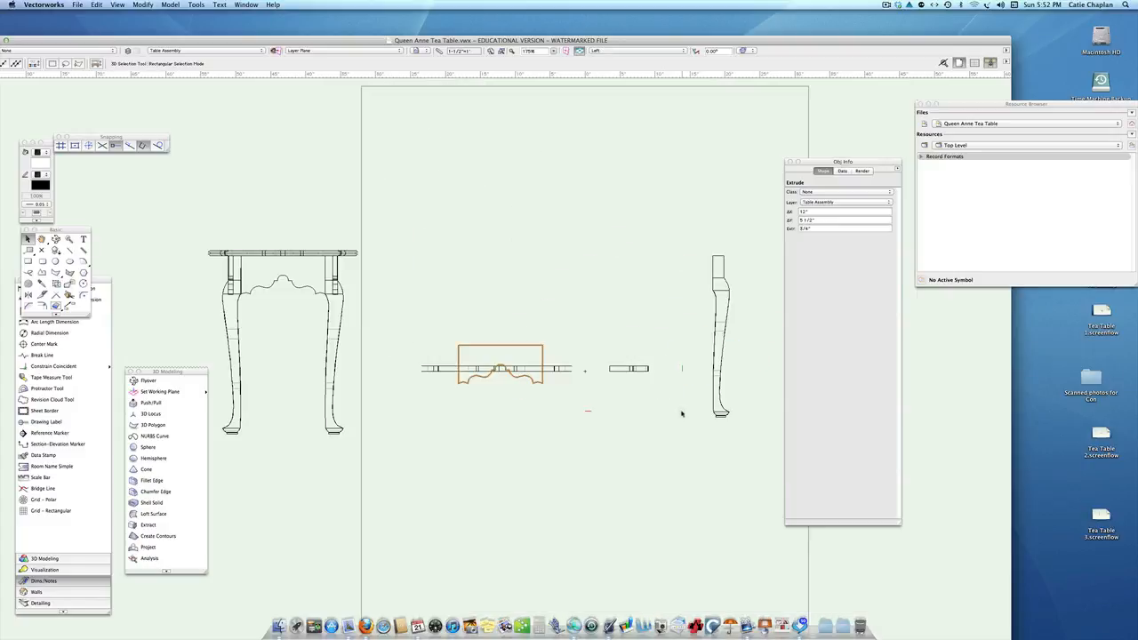
In Left view, rotate the apron extrusions upright to show their scalloped edges.
left_click(631, 368)
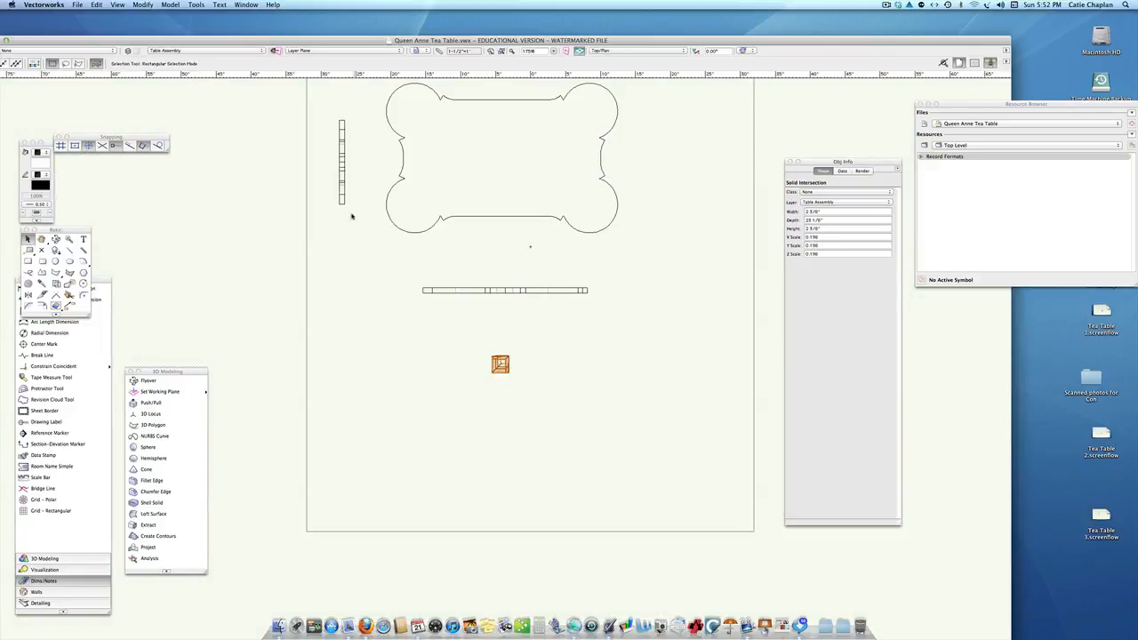
Position the apron extrusions under the tabletop beside the cabriole leg, selecting the long apron.
left_click(343, 164)
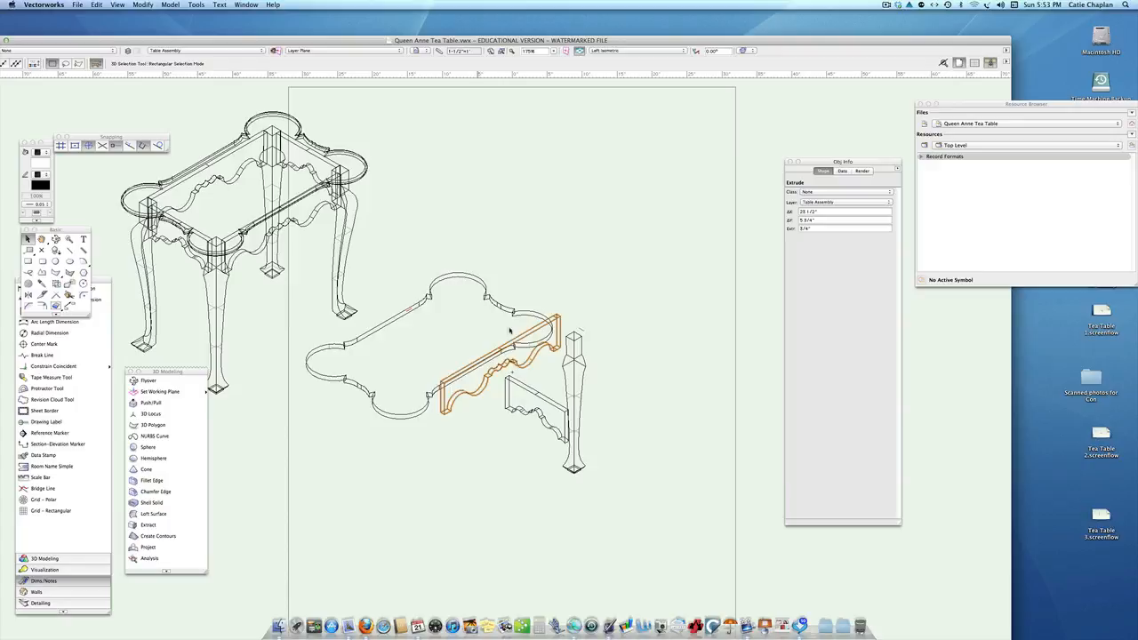
left_click(608, 50)
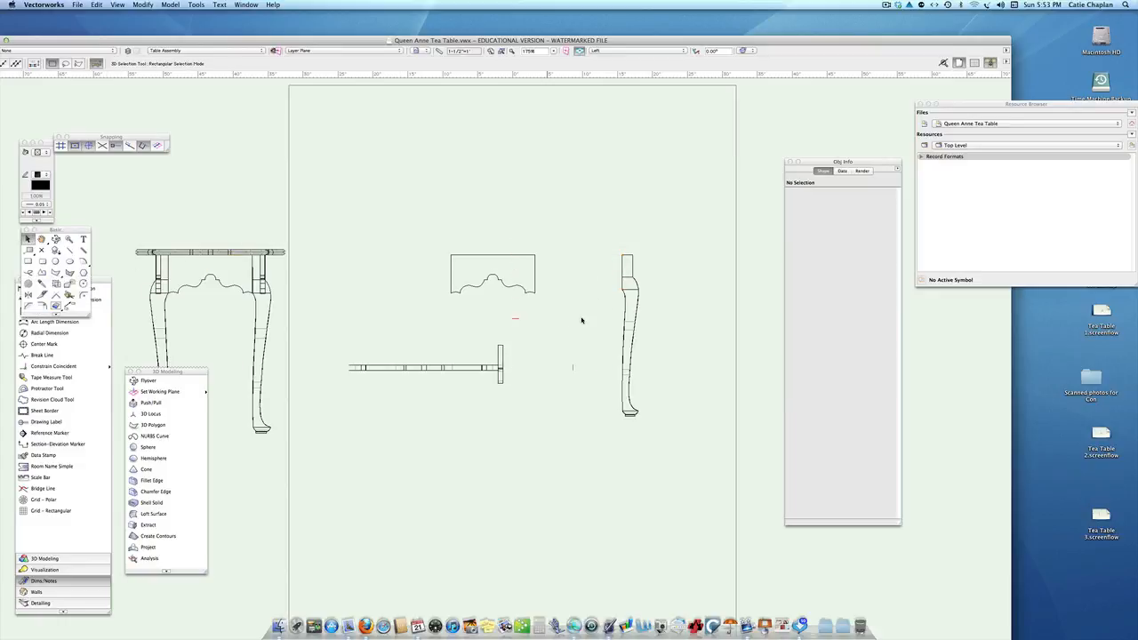
Scale the cabriole leg symmetrically by distance, from a measured 5" to 5 1/2".
left_click(629, 338)
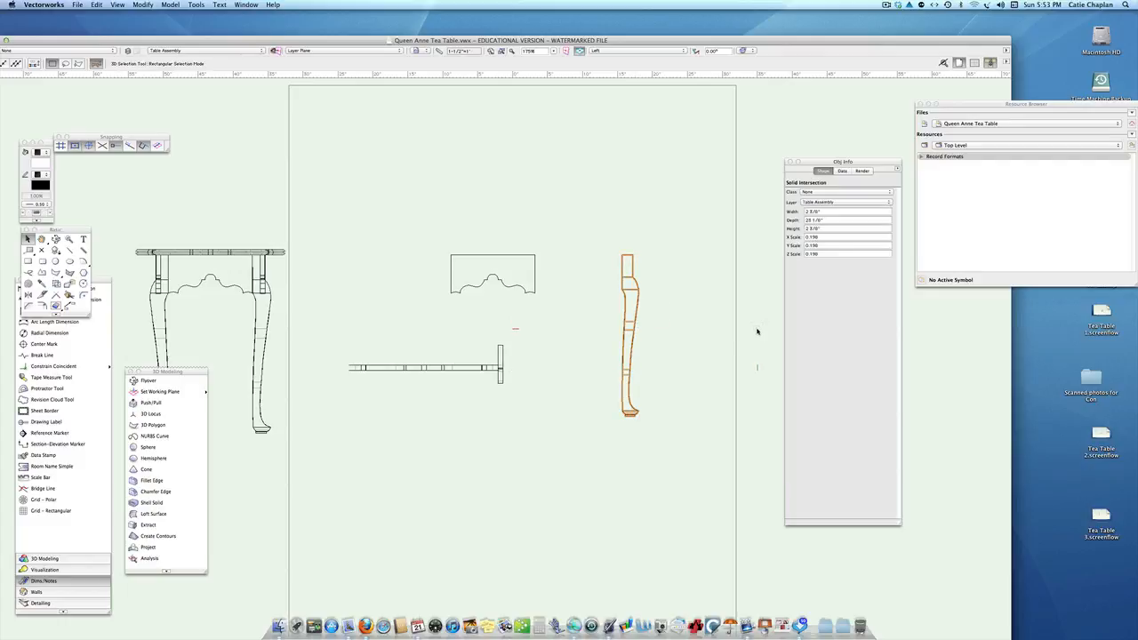
left_click(154, 8)
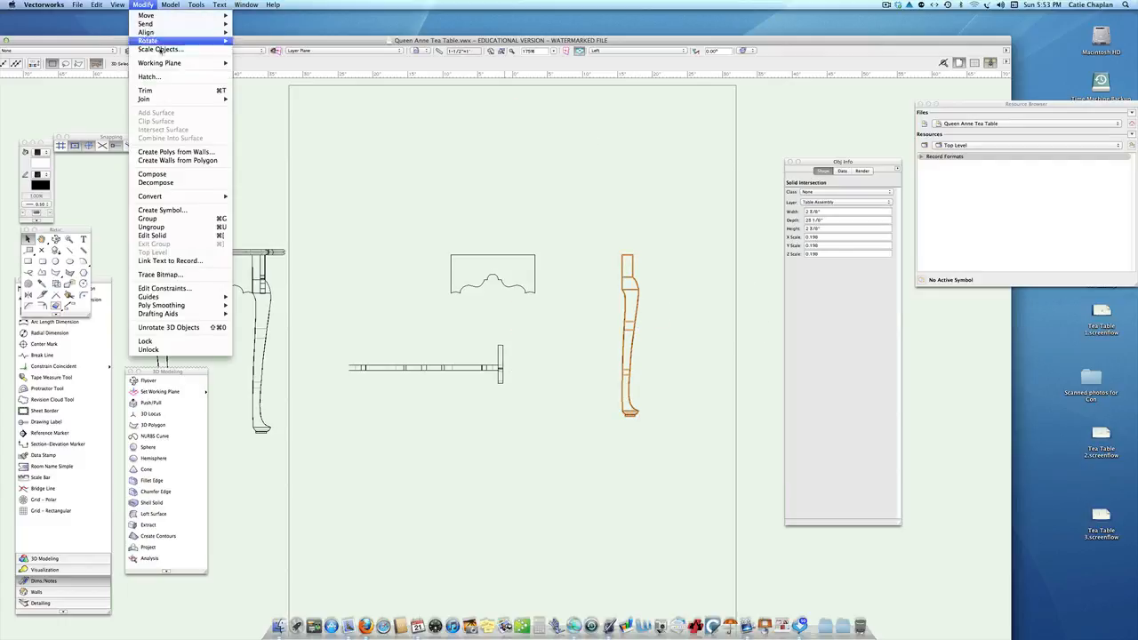
left_click(167, 53)
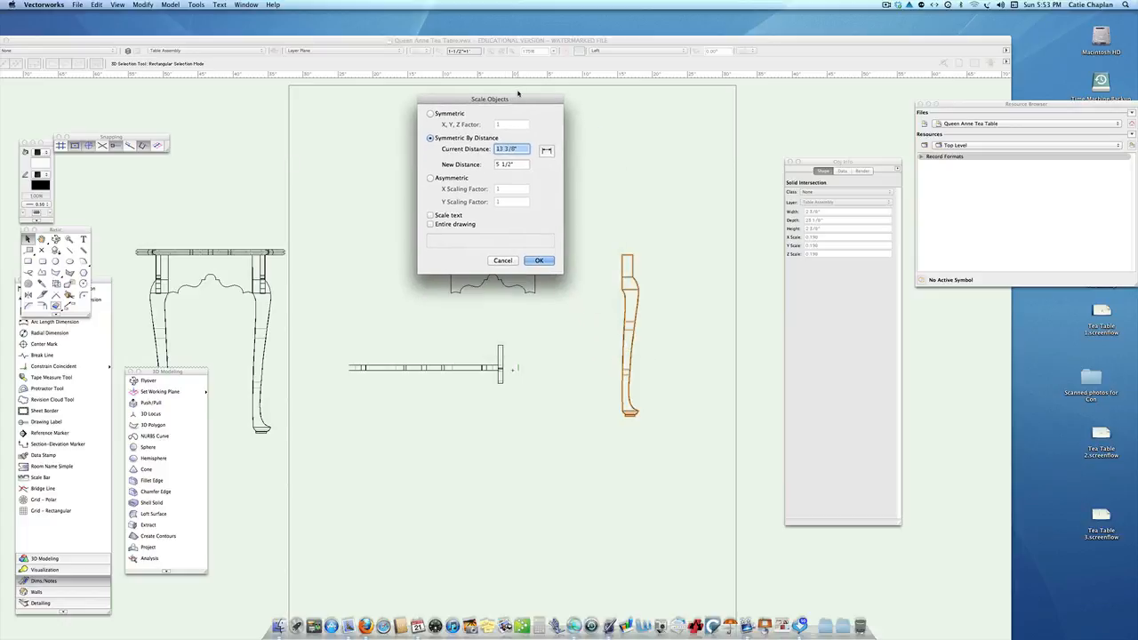
left_click(538, 260)
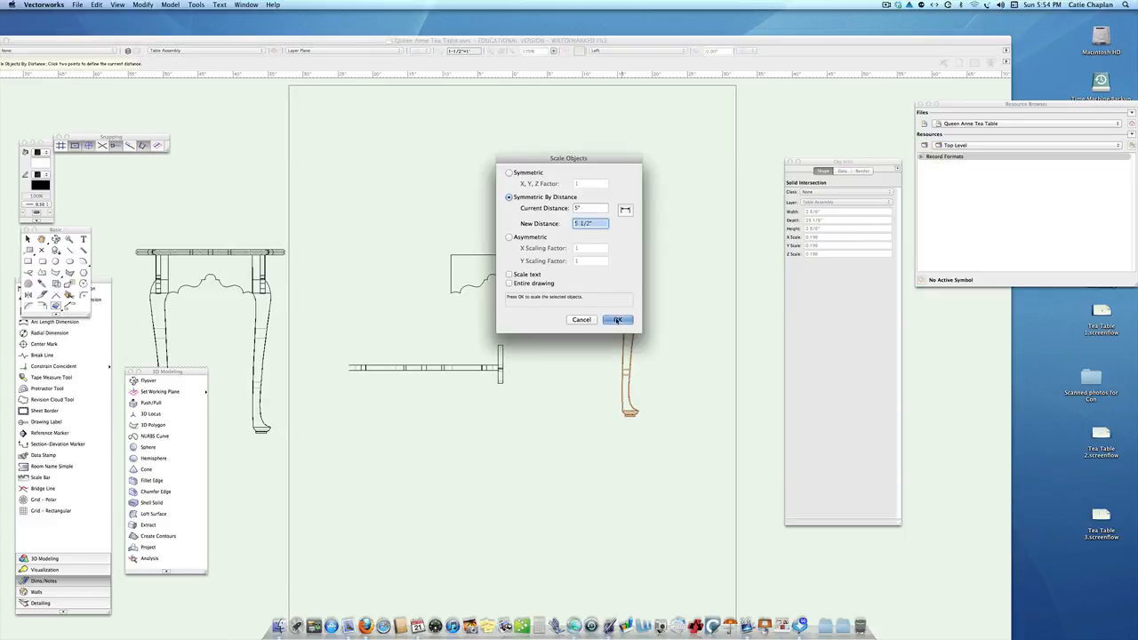
left_click(618, 320)
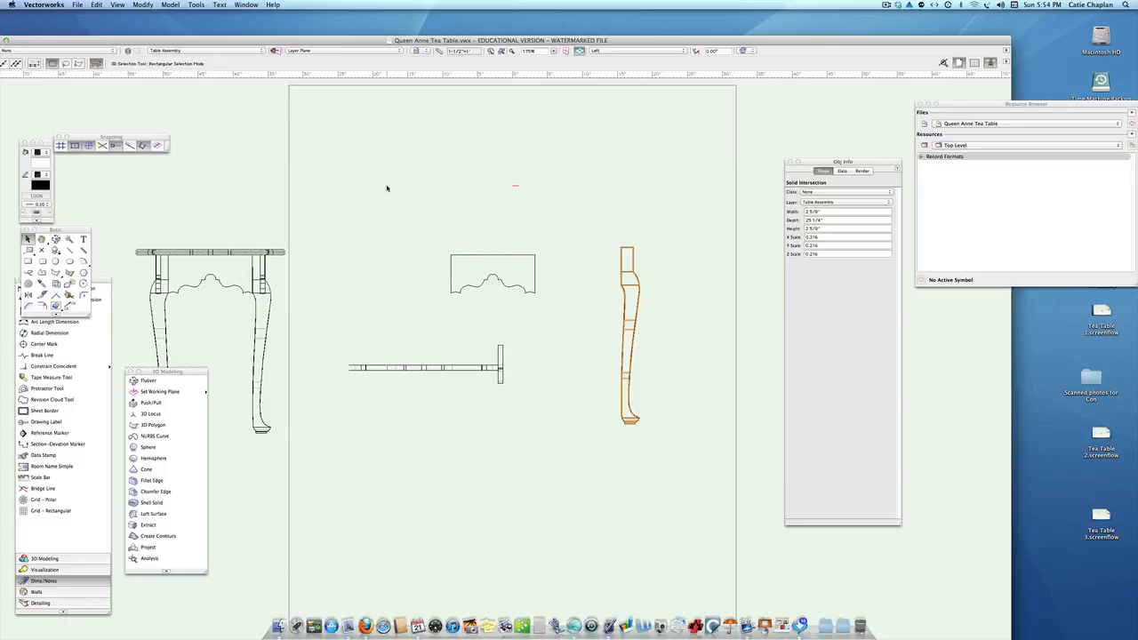
left_click(494, 276)
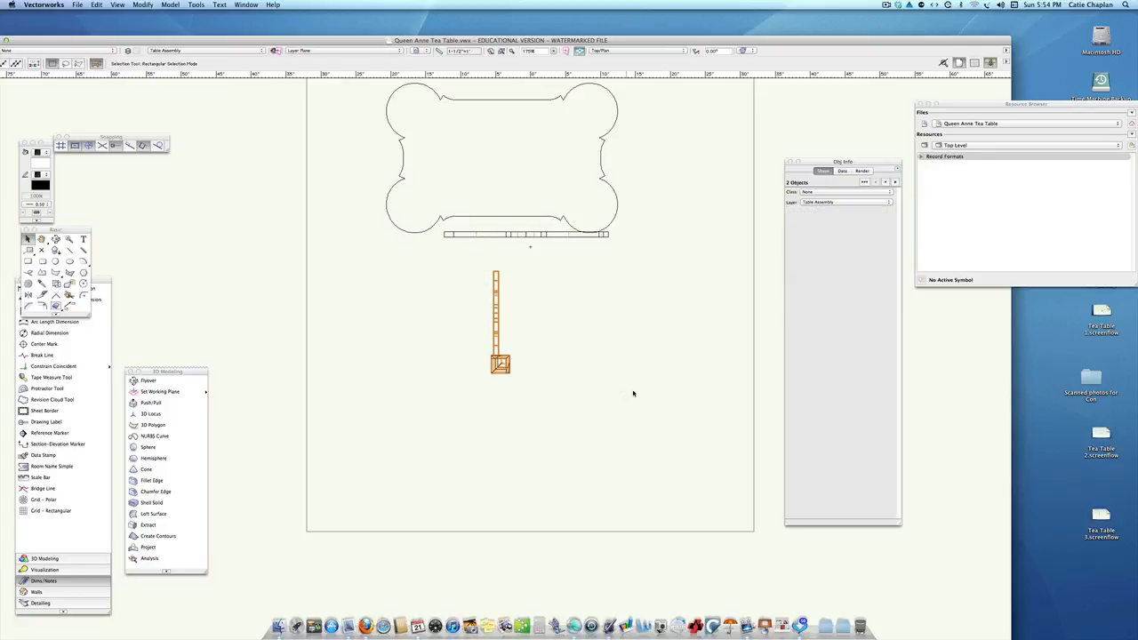
Center-align the apron piece and cabriole leg horizontally, with vertical alignment turned off.
left_click(148, 6)
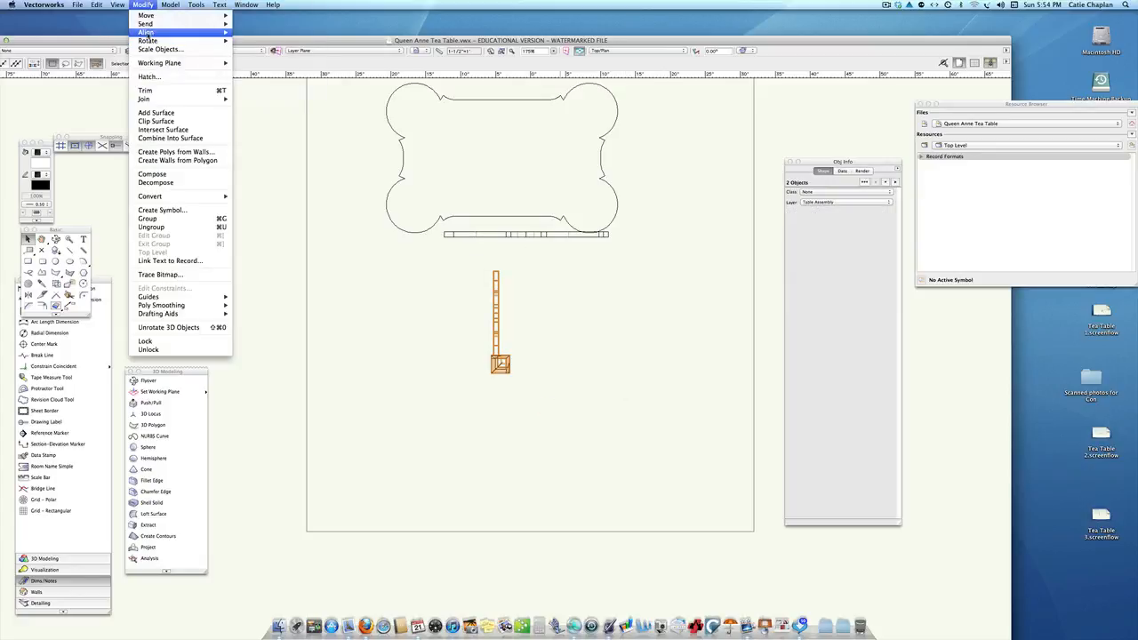
left_click(144, 32)
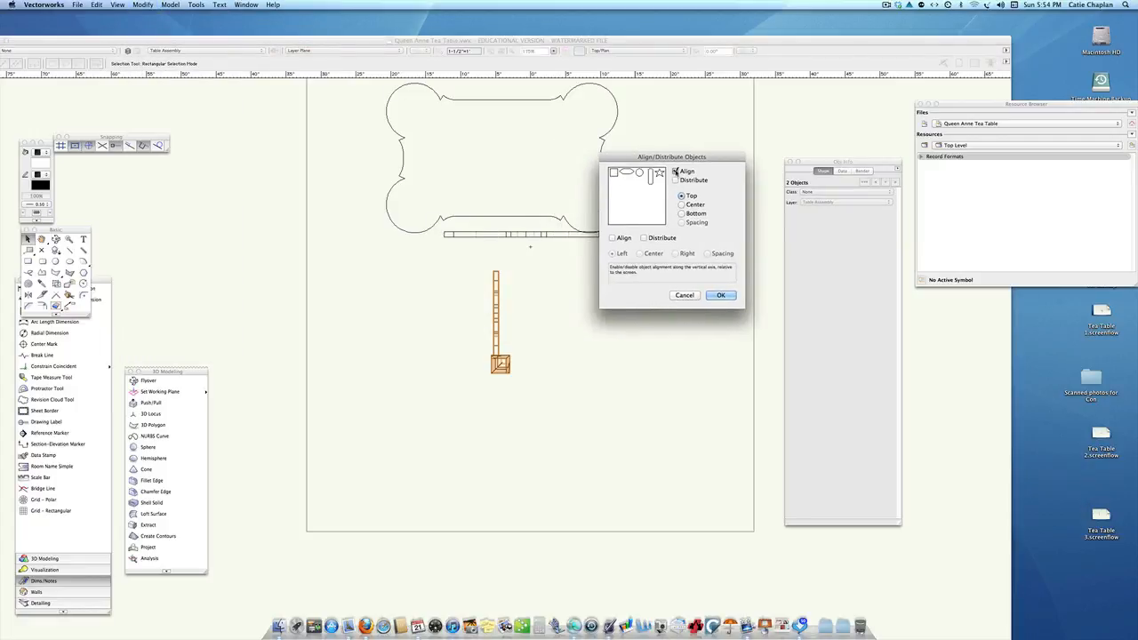
left_click(611, 237)
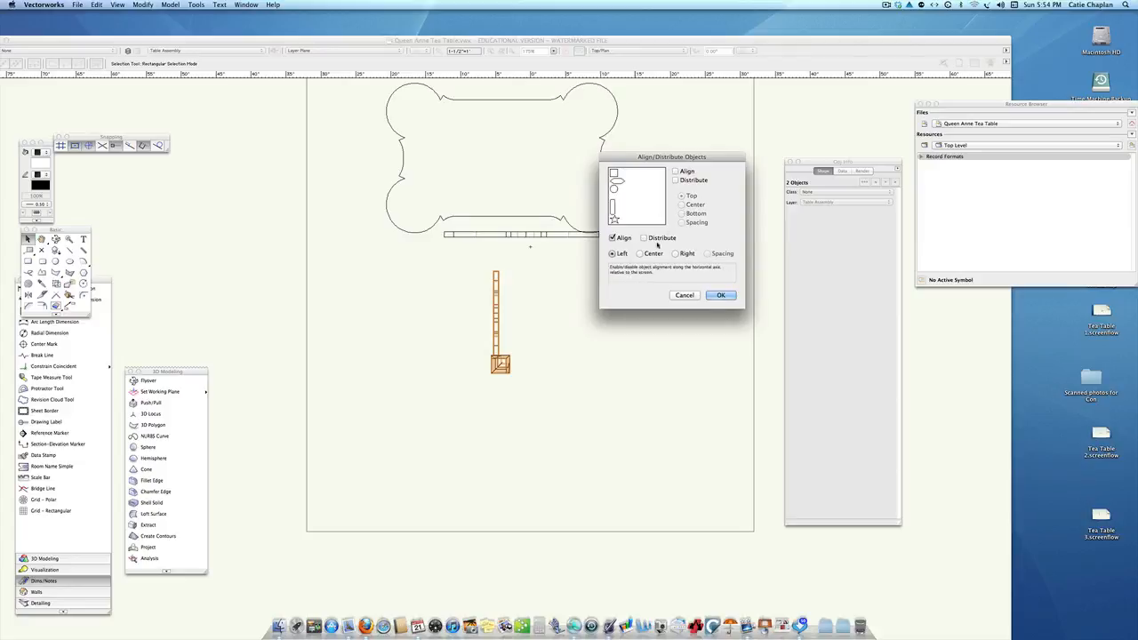
left_click(638, 253)
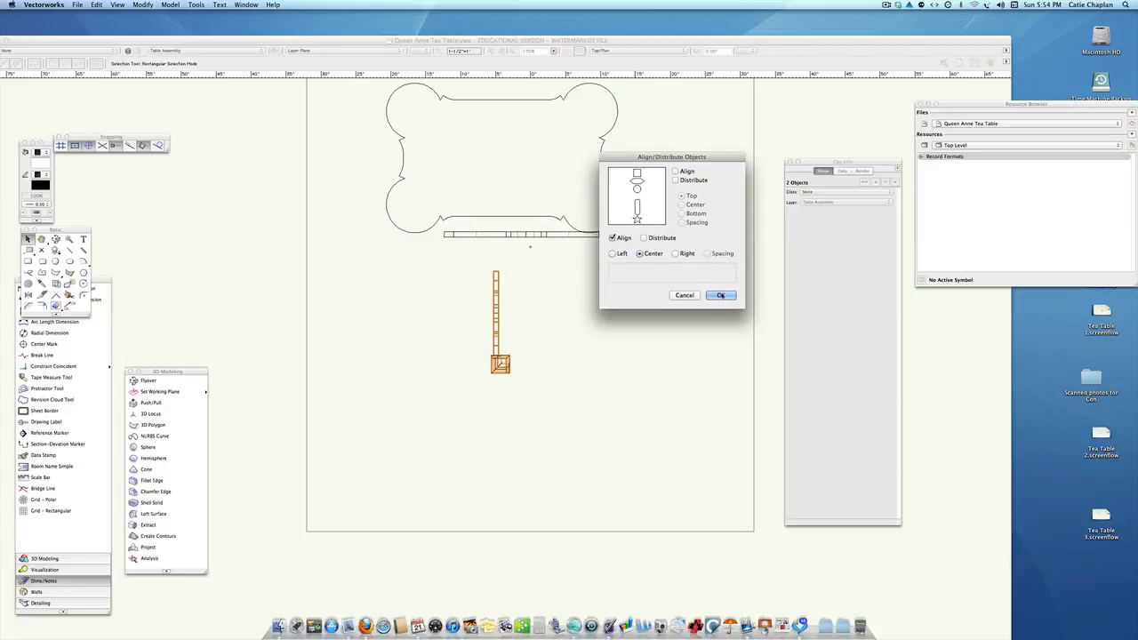
left_click(720, 294)
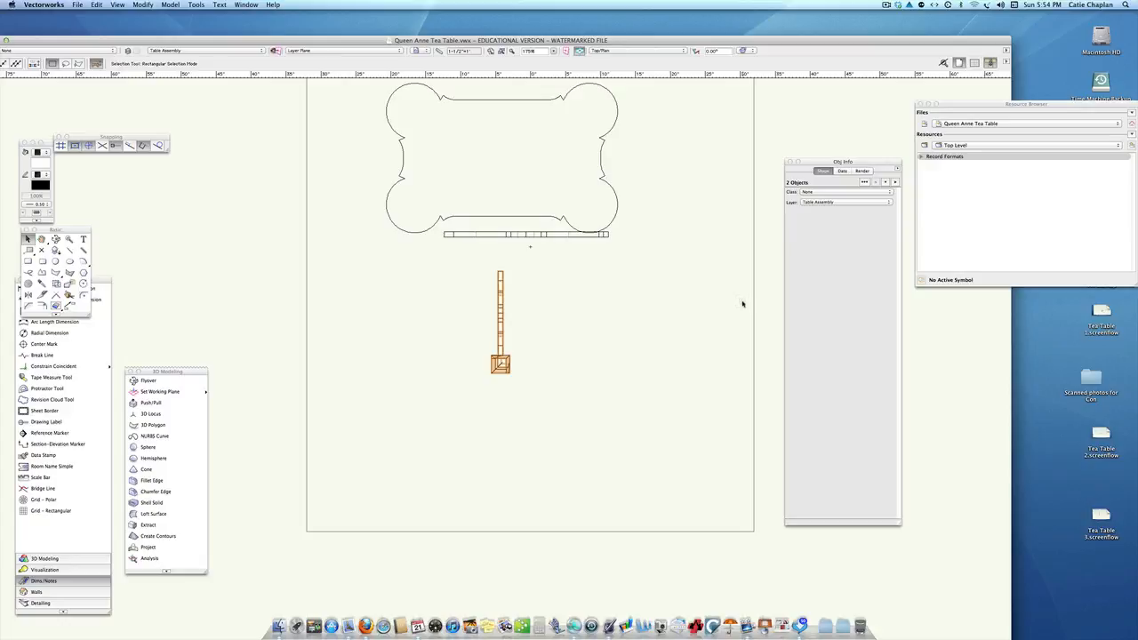
mouse_move(577, 318)
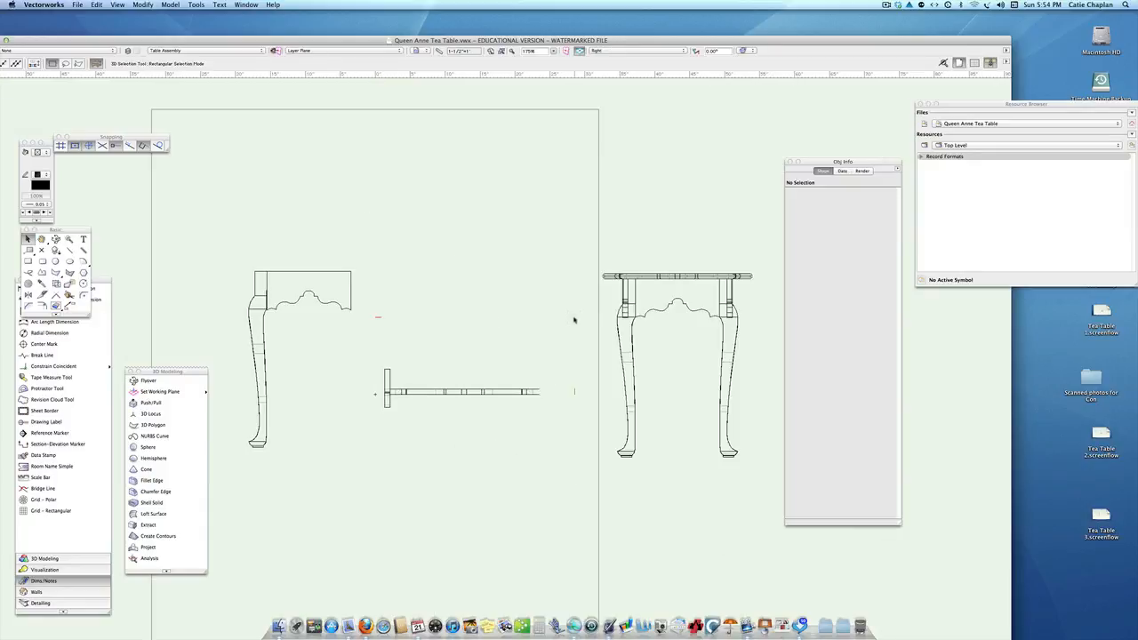
left_click(627, 51)
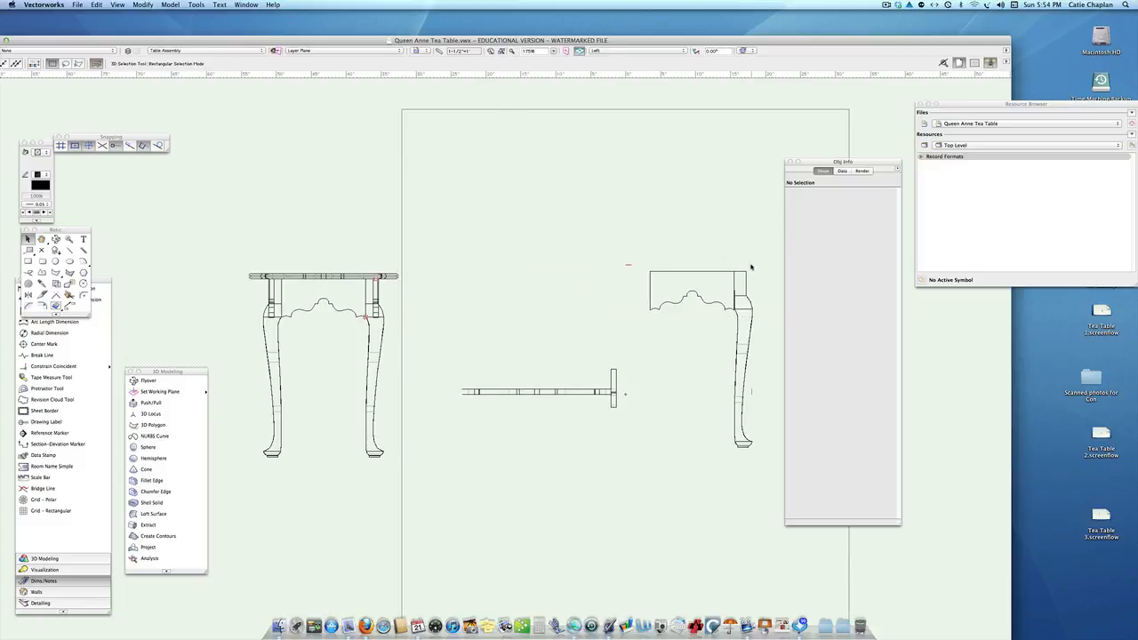
left_click_drag(842, 162, 876, 169)
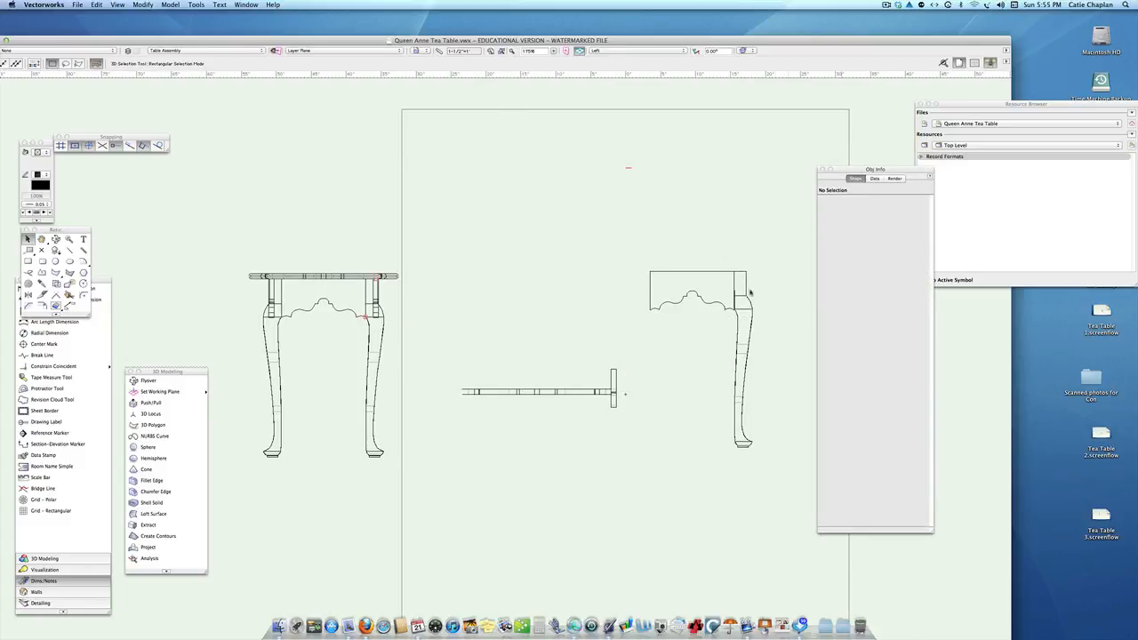
left_click(736, 364)
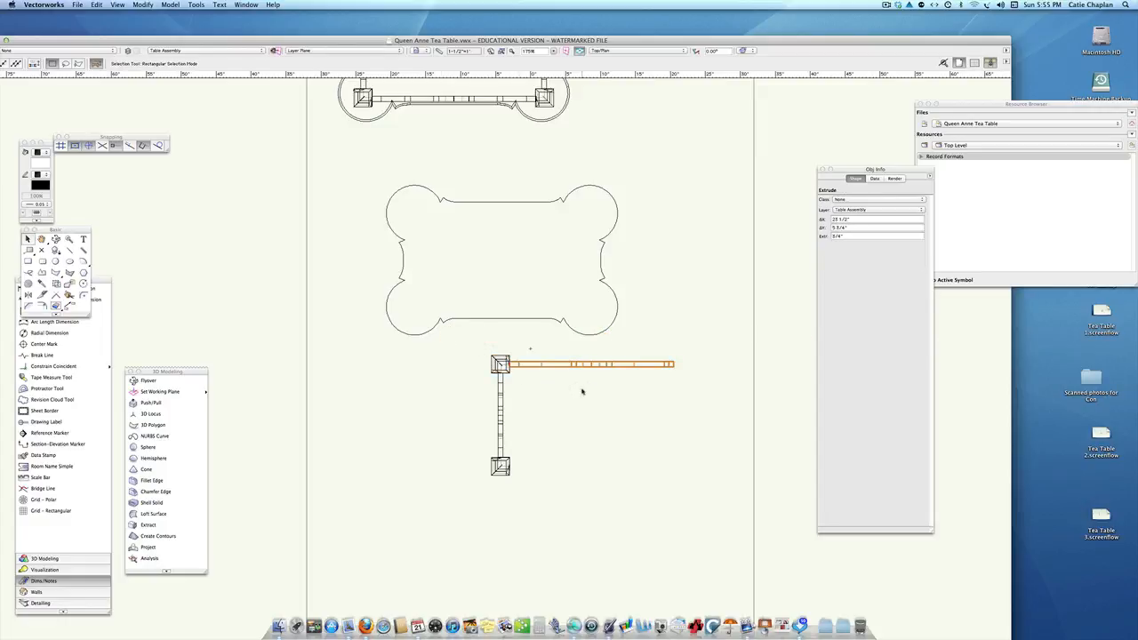
mouse_move(586, 396)
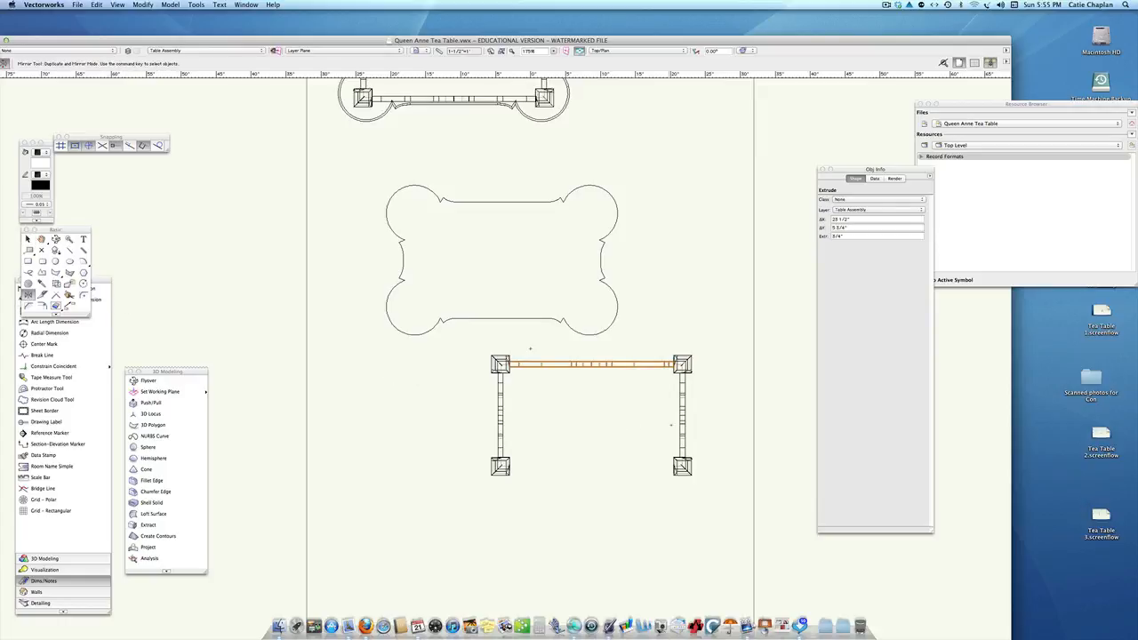
mouse_move(680, 416)
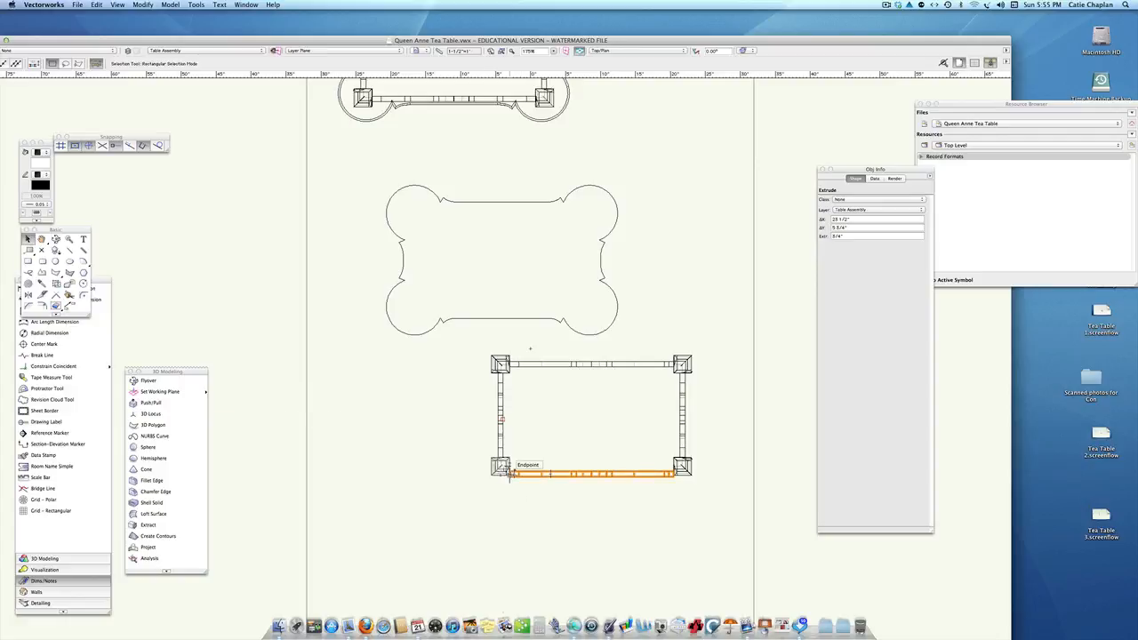
mouse_move(530, 519)
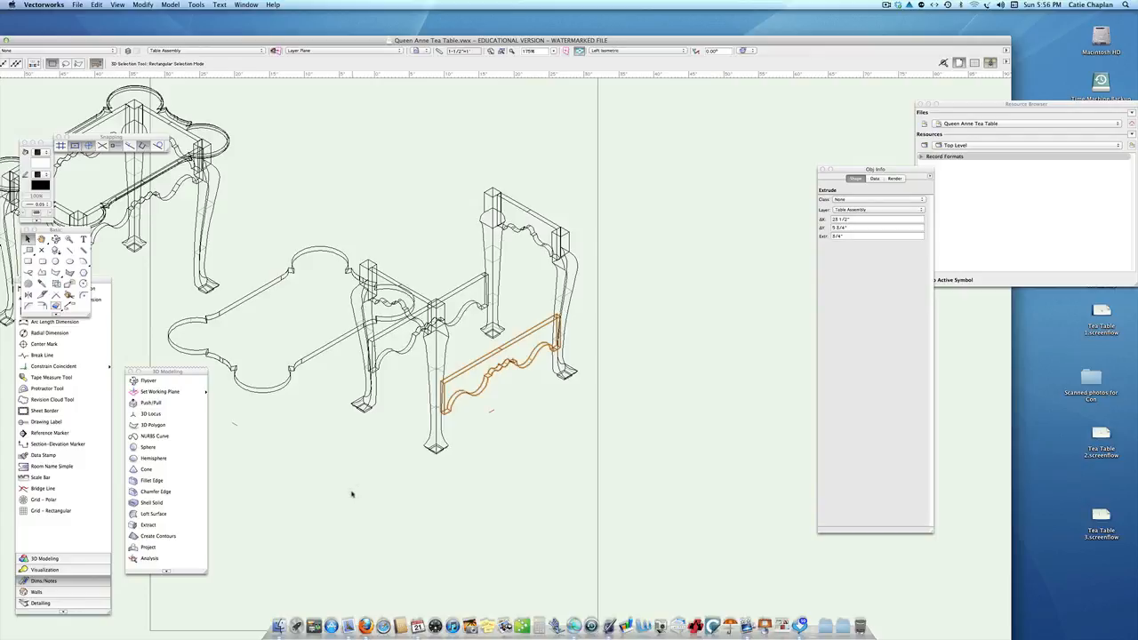
mouse_move(487, 487)
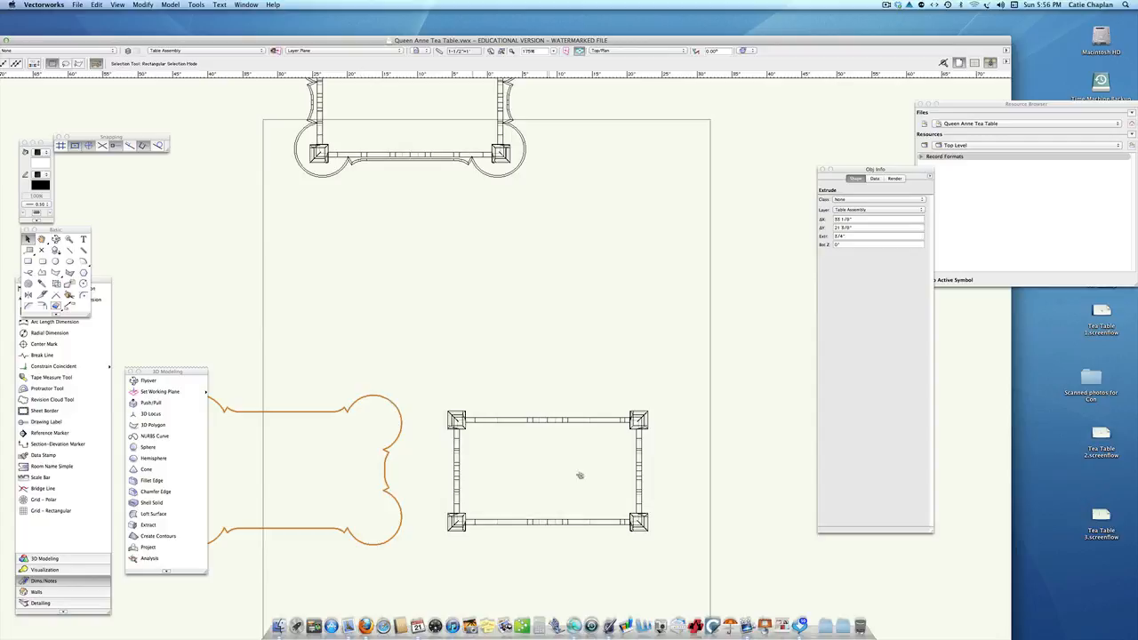
Select the leg-and-apron frame plus the top, and center-align them horizontally and vertically.
left_click(579, 475)
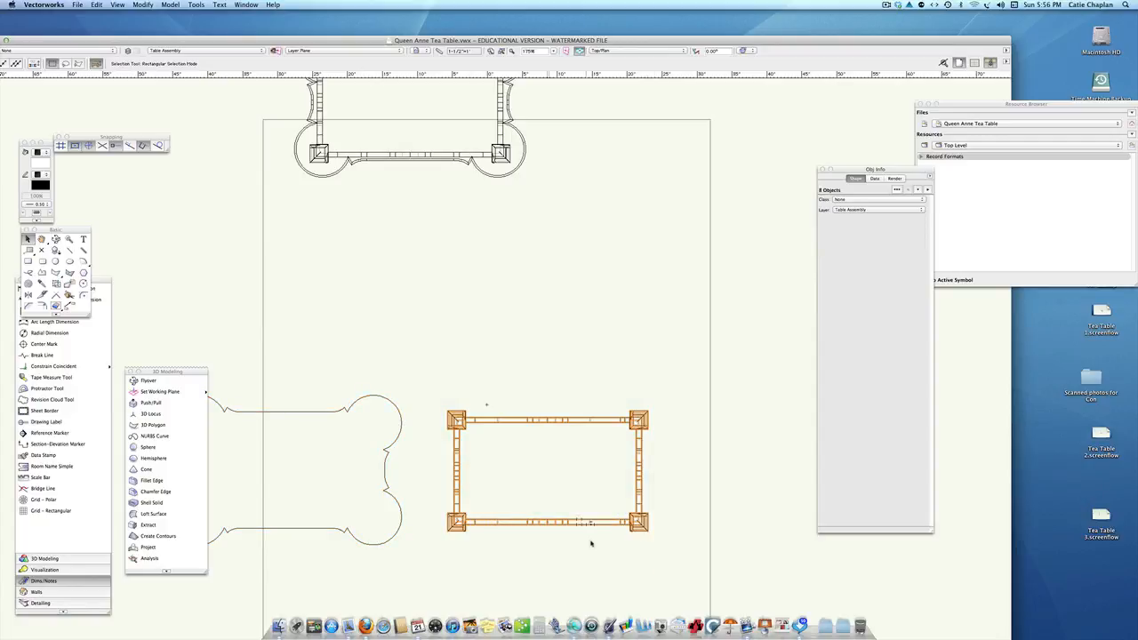
left_click(547, 485)
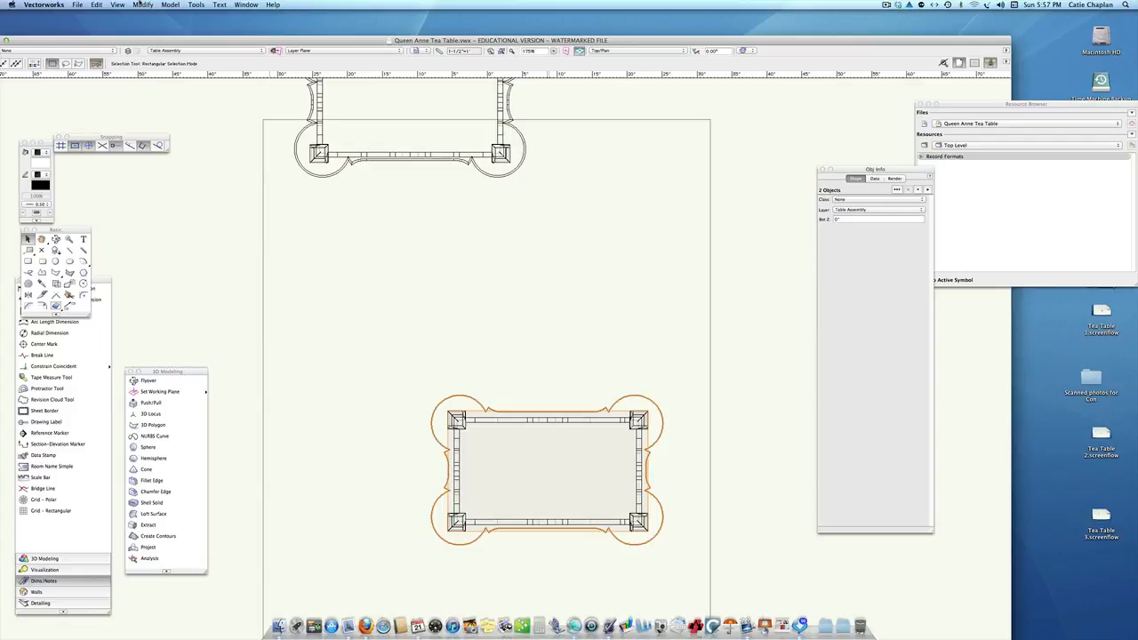
left_click(142, 8)
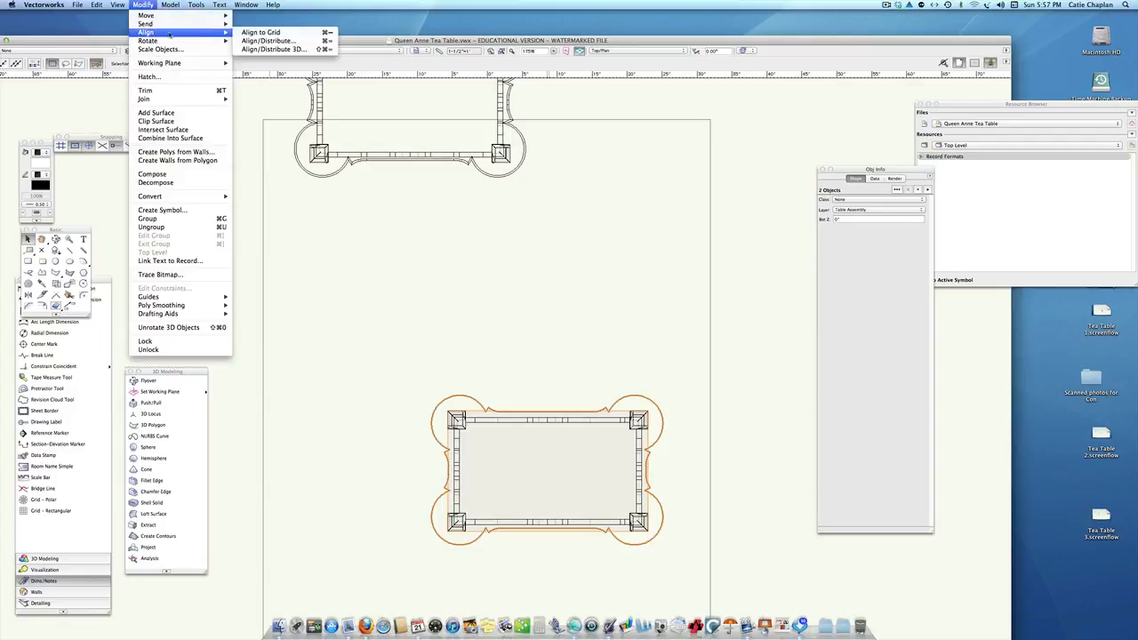
left_click(275, 38)
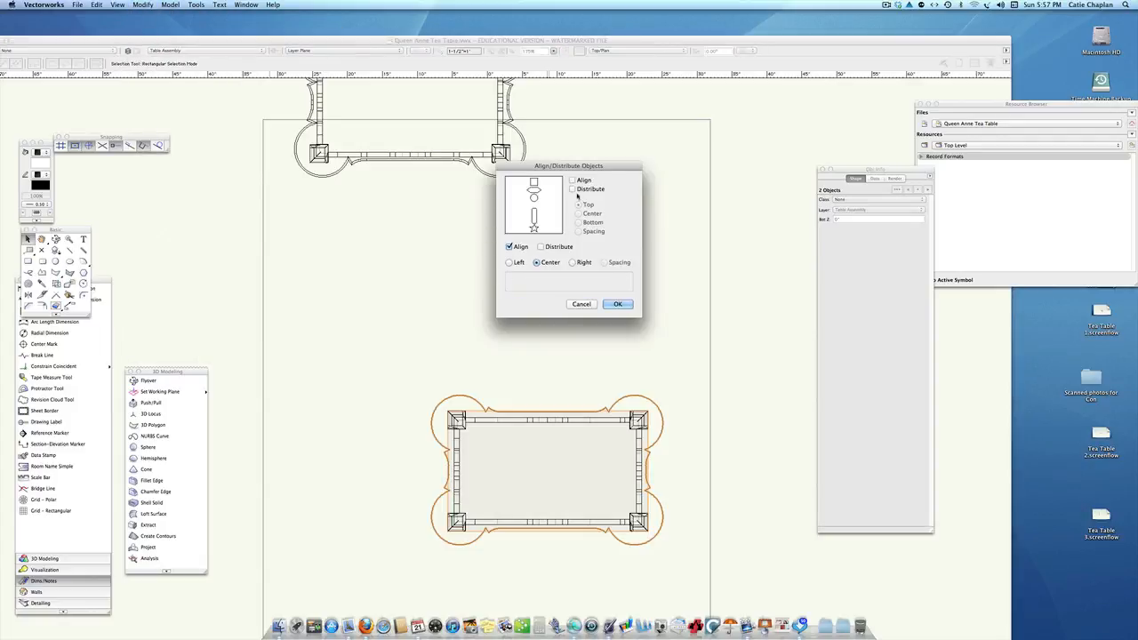
left_click(578, 214)
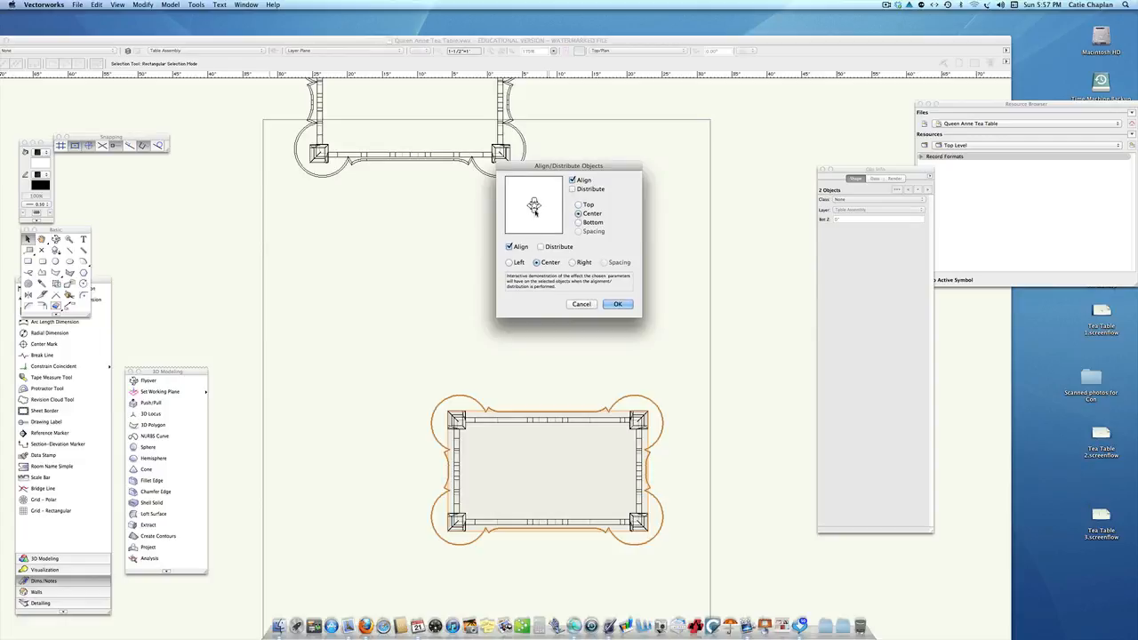
left_click(618, 304)
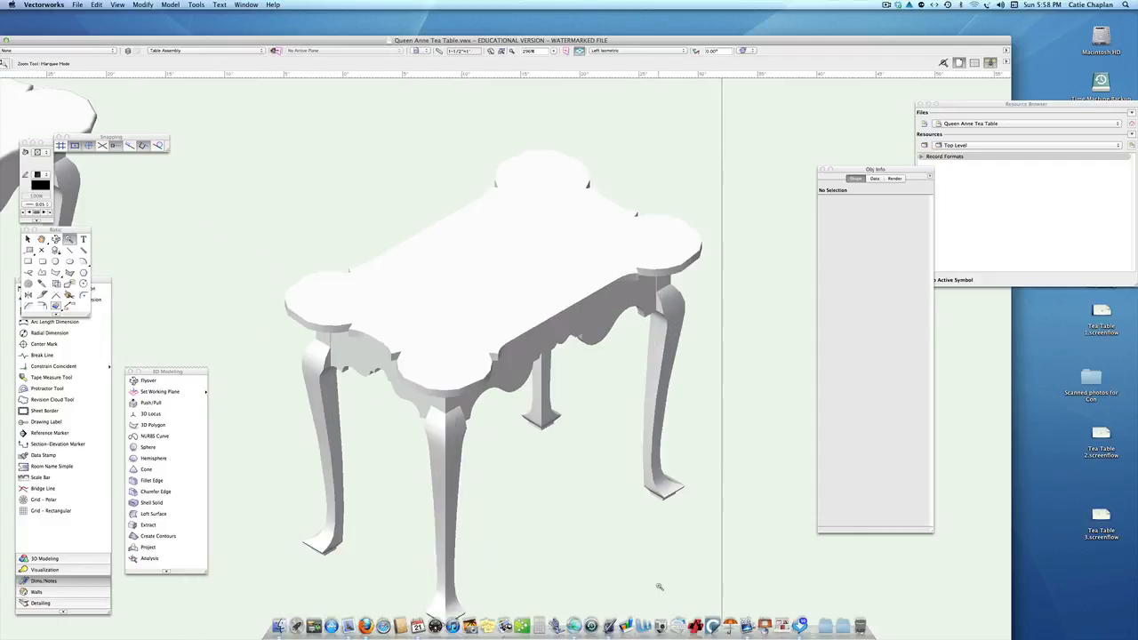
mouse_move(797, 42)
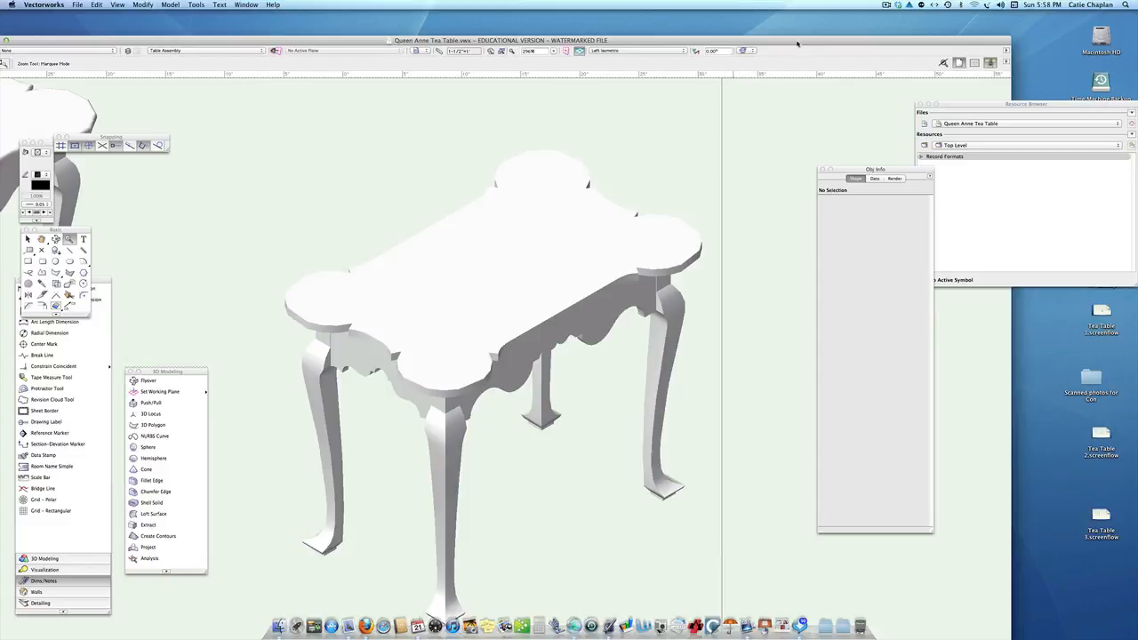
Switch the render mode to Final Quality Renderworks.
left_click(745, 51)
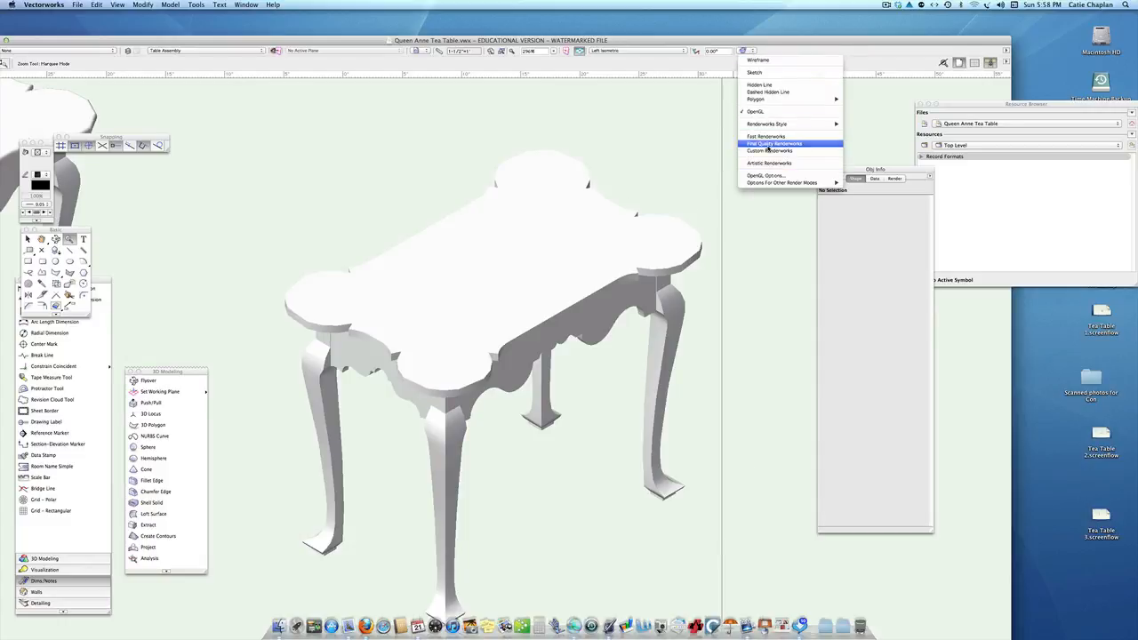
left_click(782, 143)
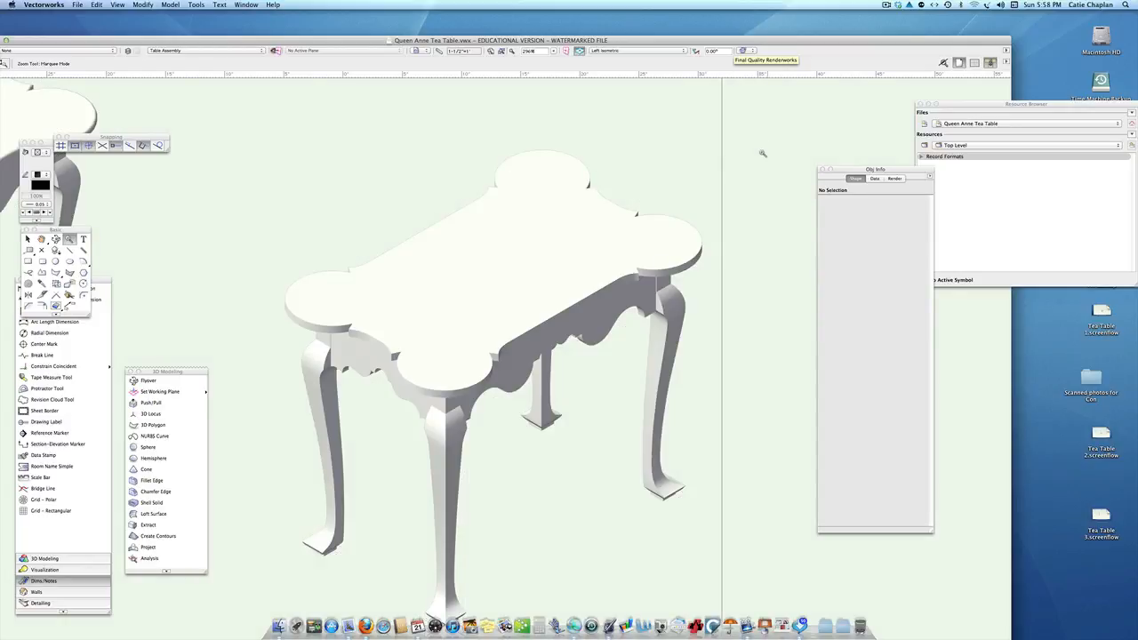
mouse_move(749, 197)
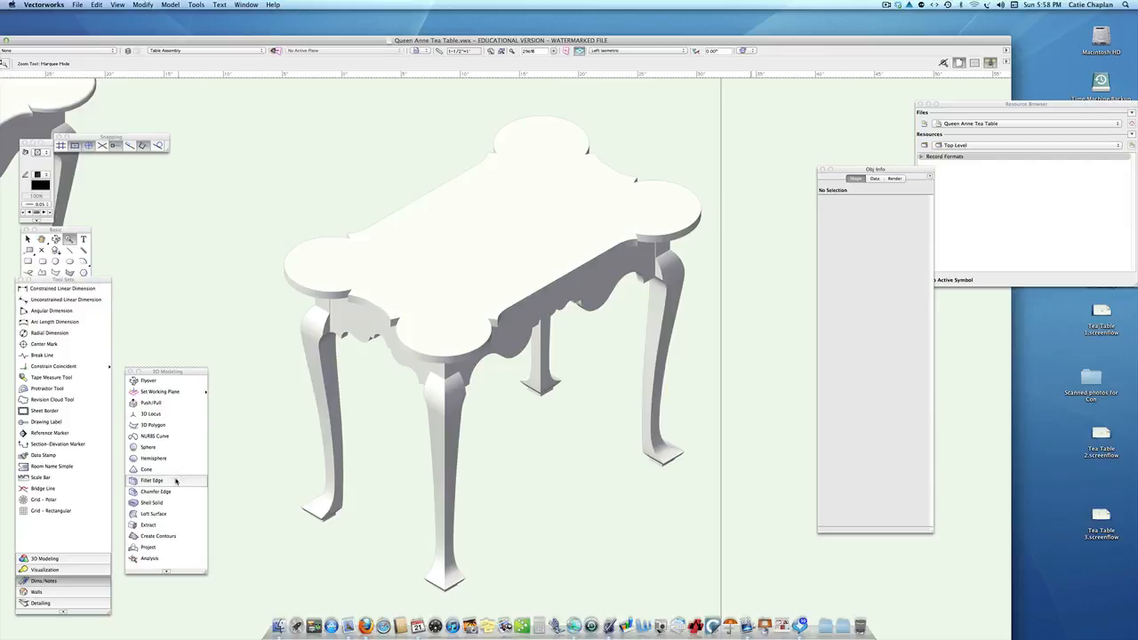
left_click(151, 480)
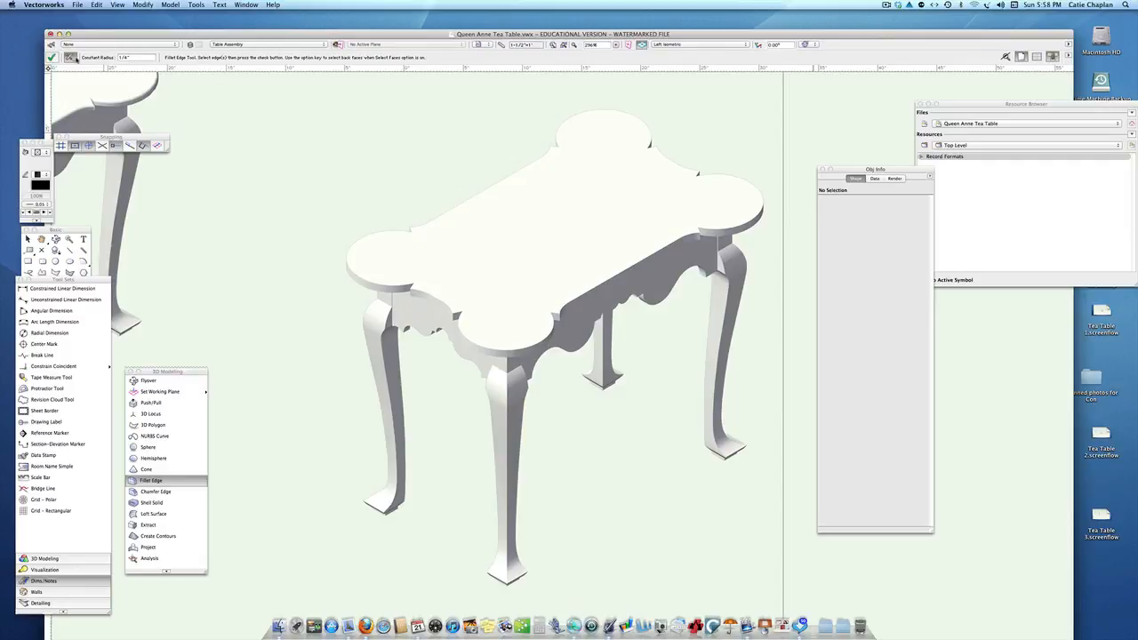
Fillet the tabletop edges with a 1/4" constant radius.
left_click(151, 481)
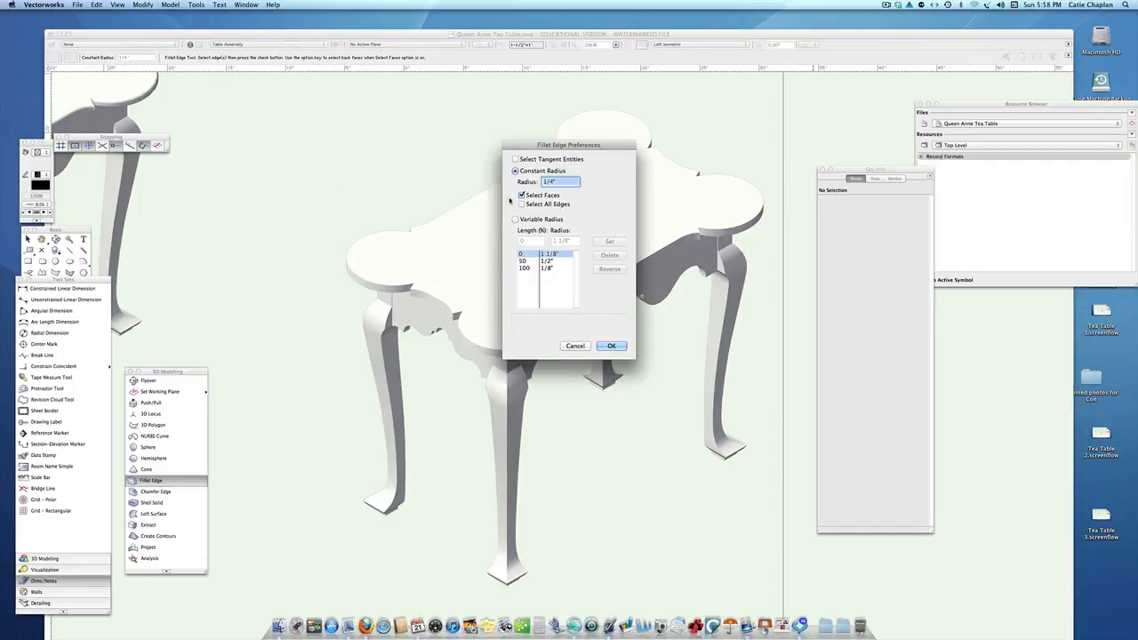
left_click(611, 346)
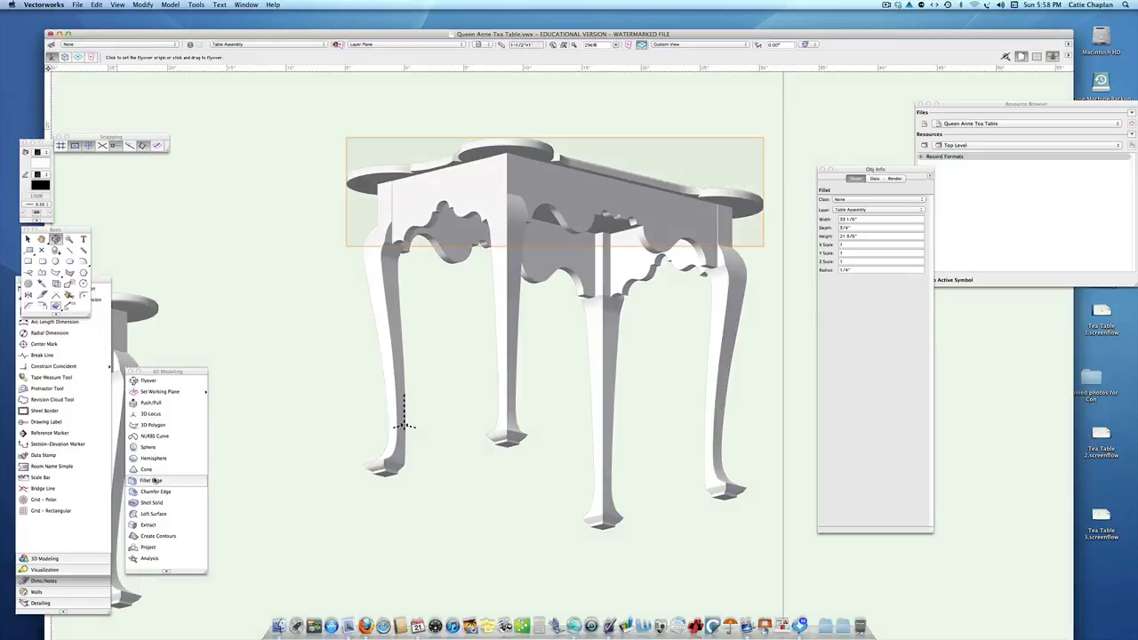
left_click(149, 479)
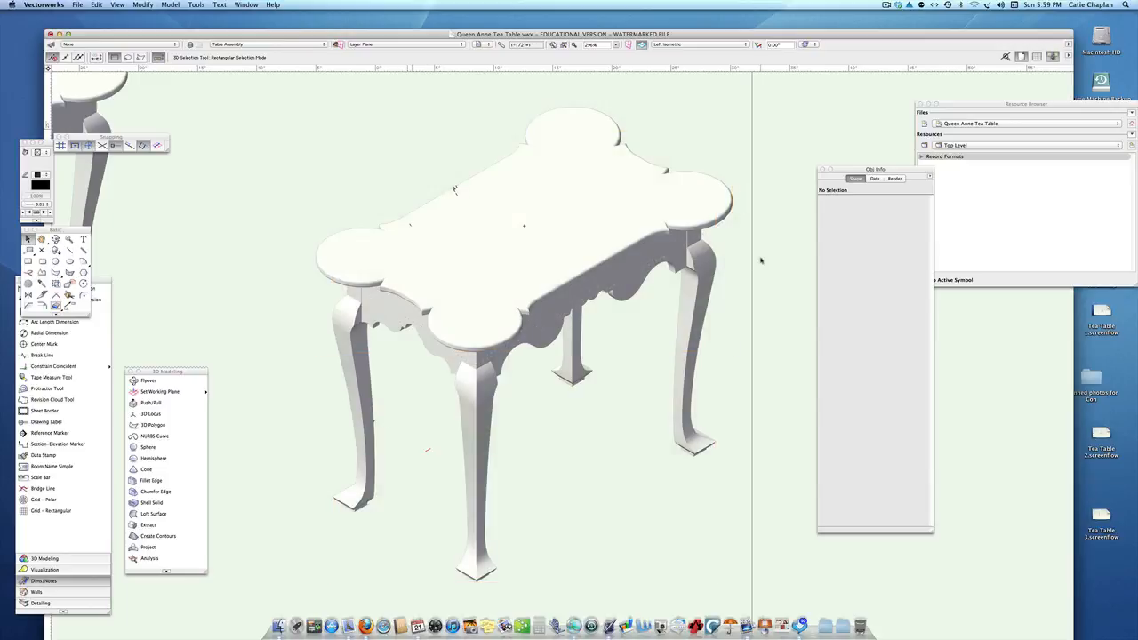
mouse_move(751, 253)
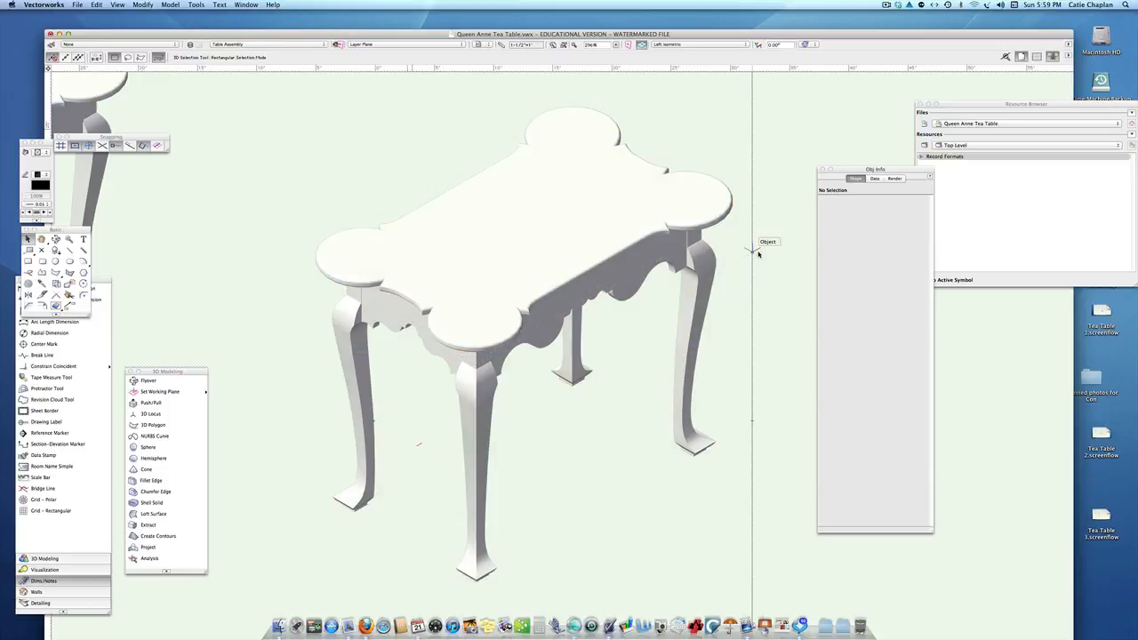
mouse_move(647, 314)
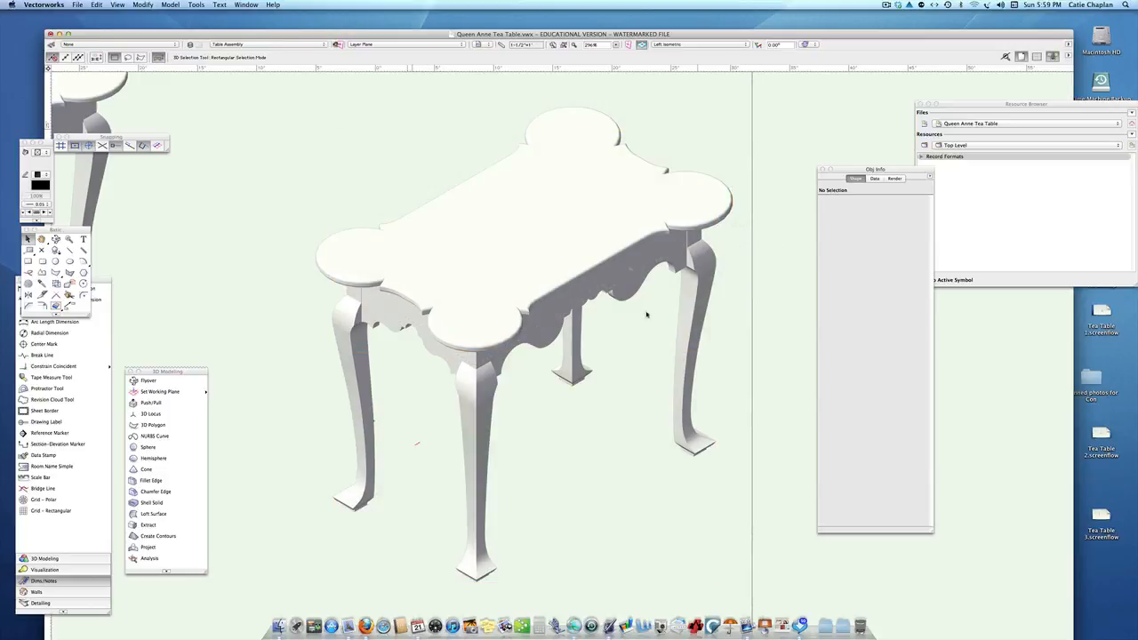